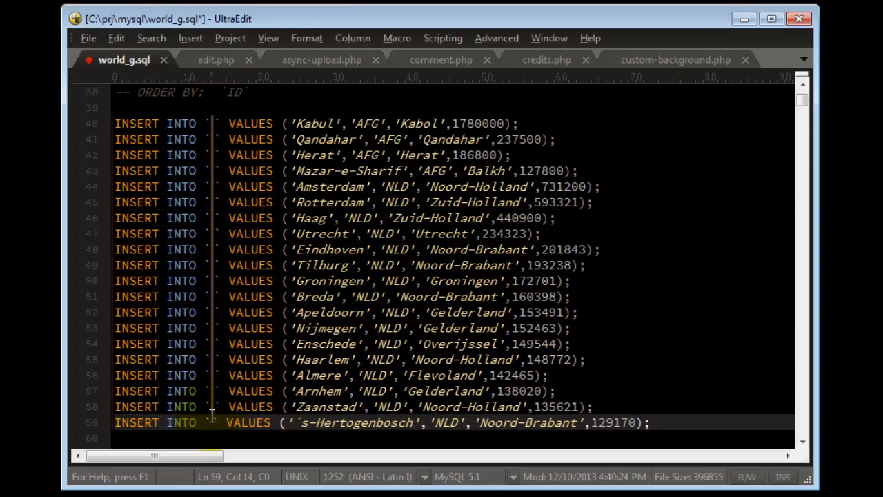
Step: Fill the empty table-name quotes on every INSERT line with 'City' via column-mode typing
{"action": "type", "text": "City"}
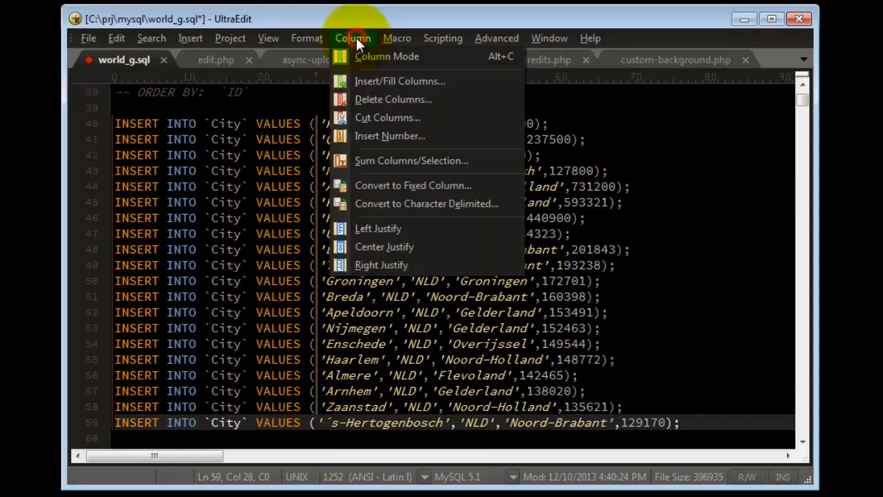
Step: Insert numbers starting at 1 with increment 1 after VALUES ( on every line via Column > Insert Number
{"action": "left_click", "coordinate": [389, 136]}
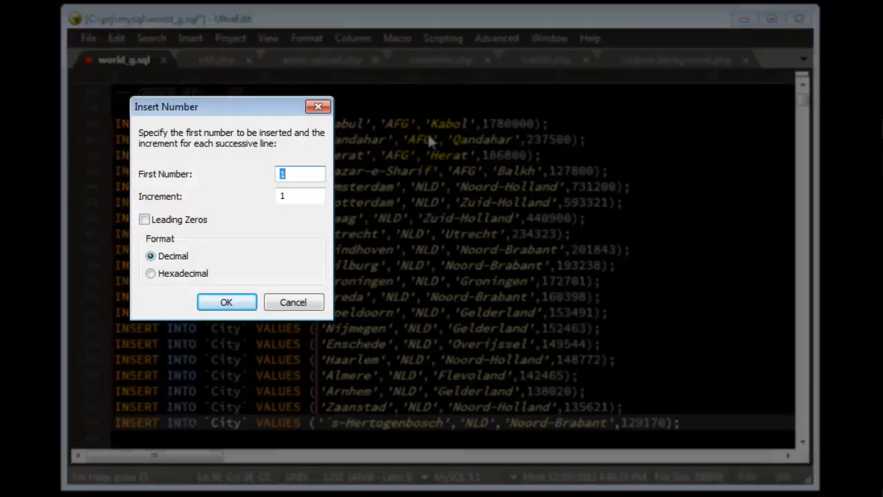
{"action": "left_click", "coordinate": [226, 302]}
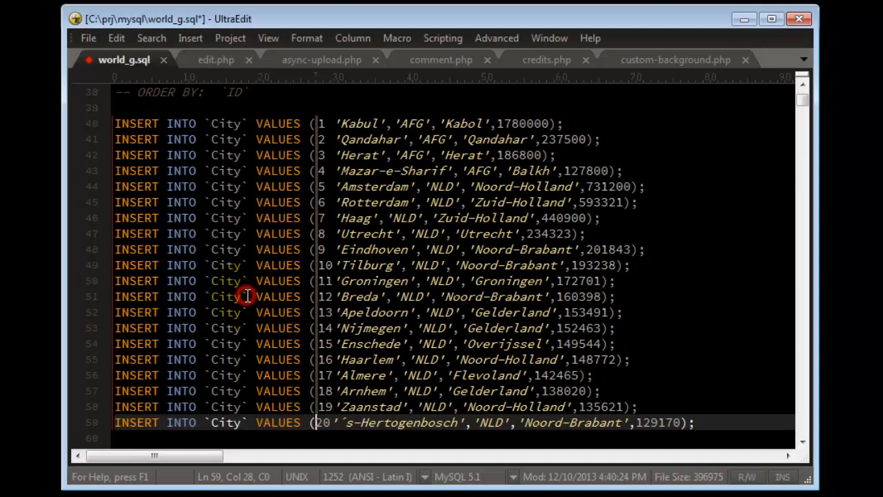
{"action": "mouse_move", "coordinate": [302, 361]}
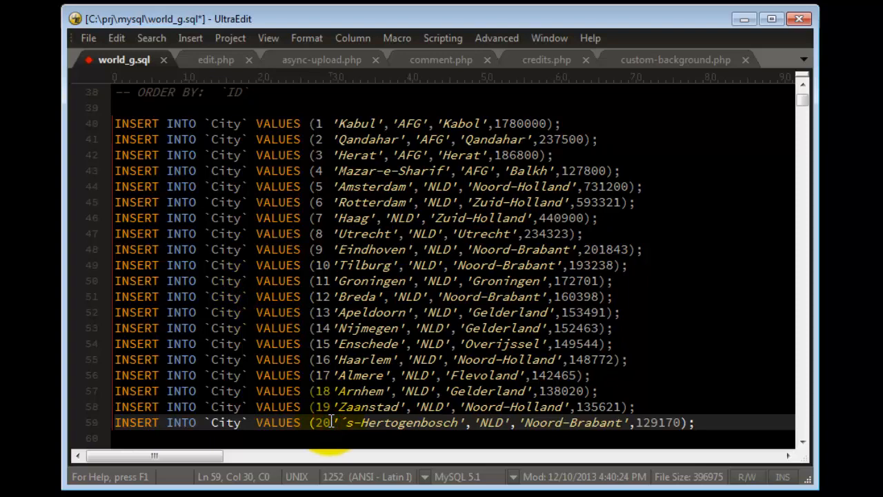
{"action": "left_click", "coordinate": [333, 218]}
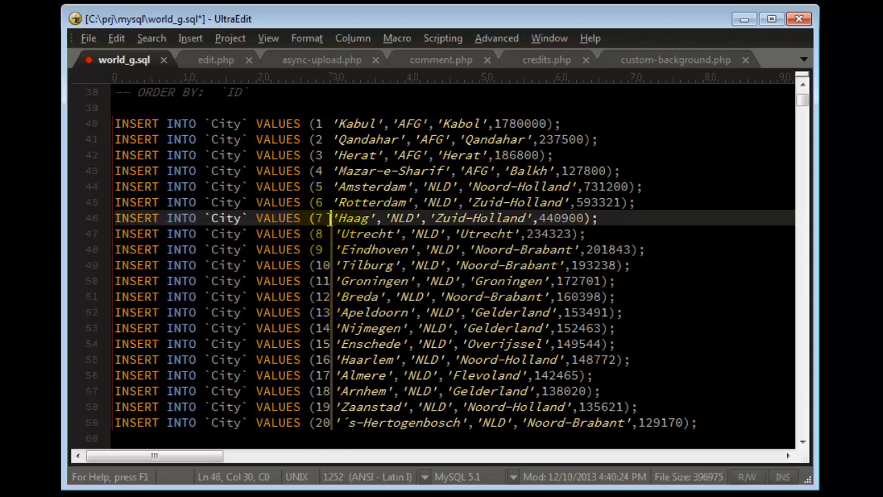
{"action": "left_click", "coordinate": [329, 124]}
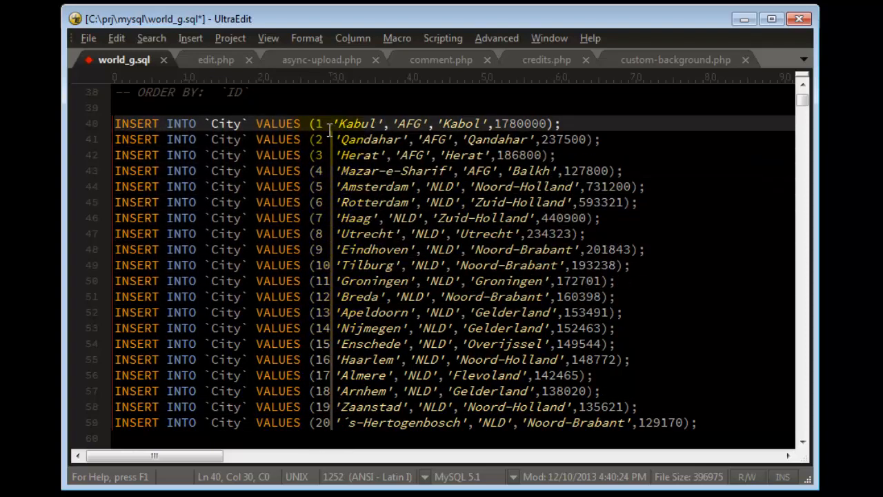